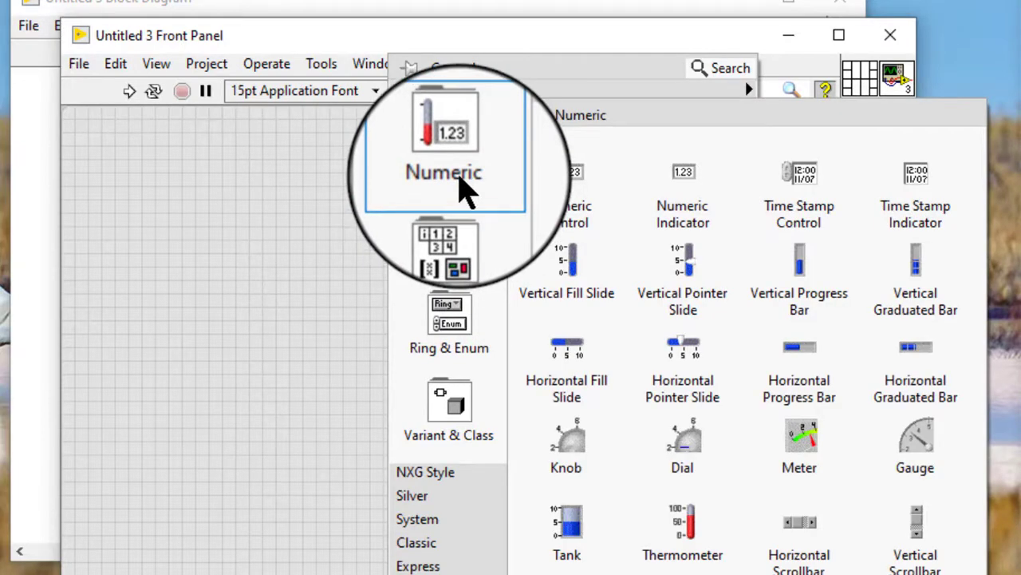
mouse_move(268, 199)
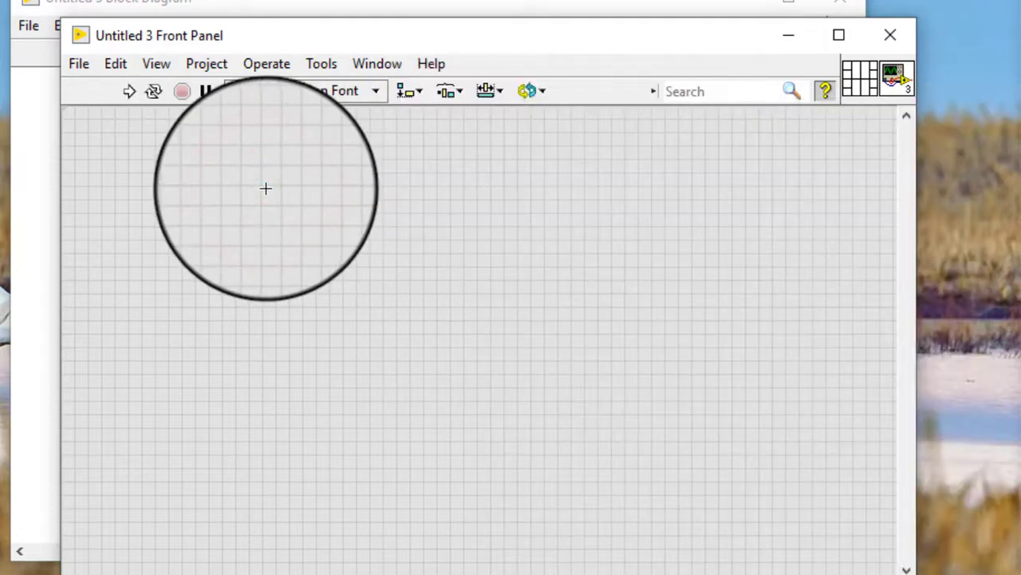
Place a Cluster control from Data Containers on the front panel and enlarge it.
right_click(269, 192)
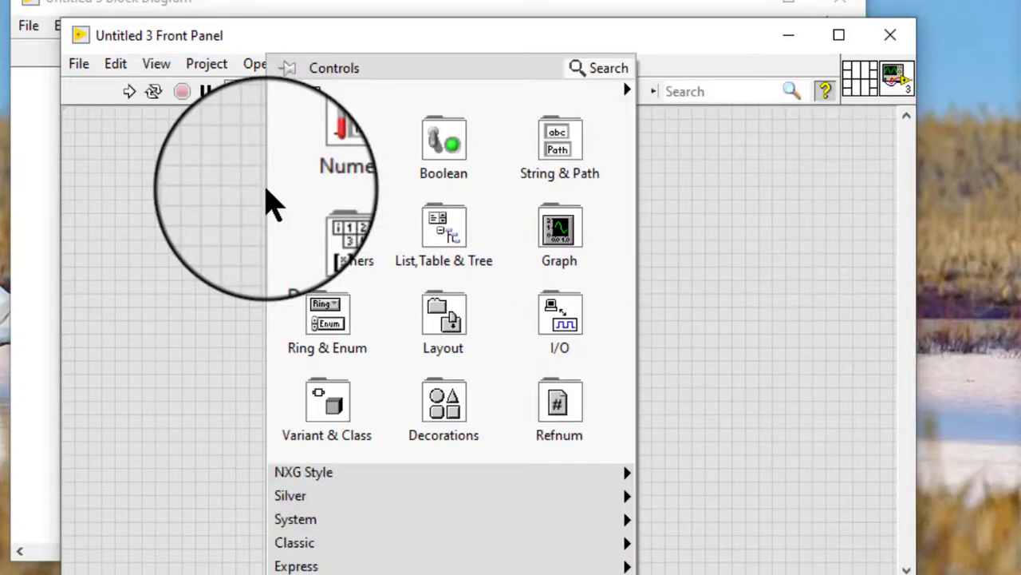
left_click(326, 231)
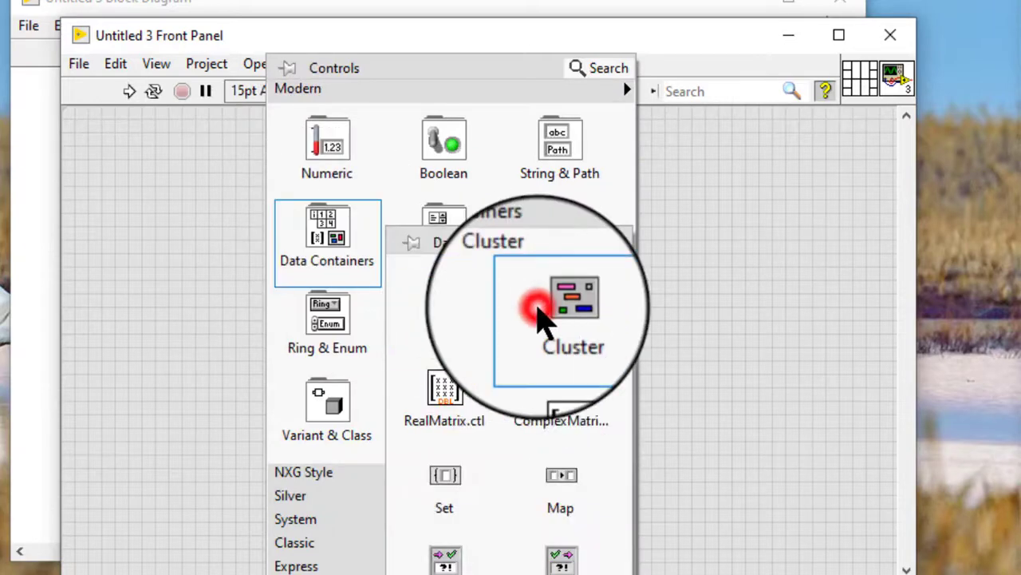
left_click(573, 300)
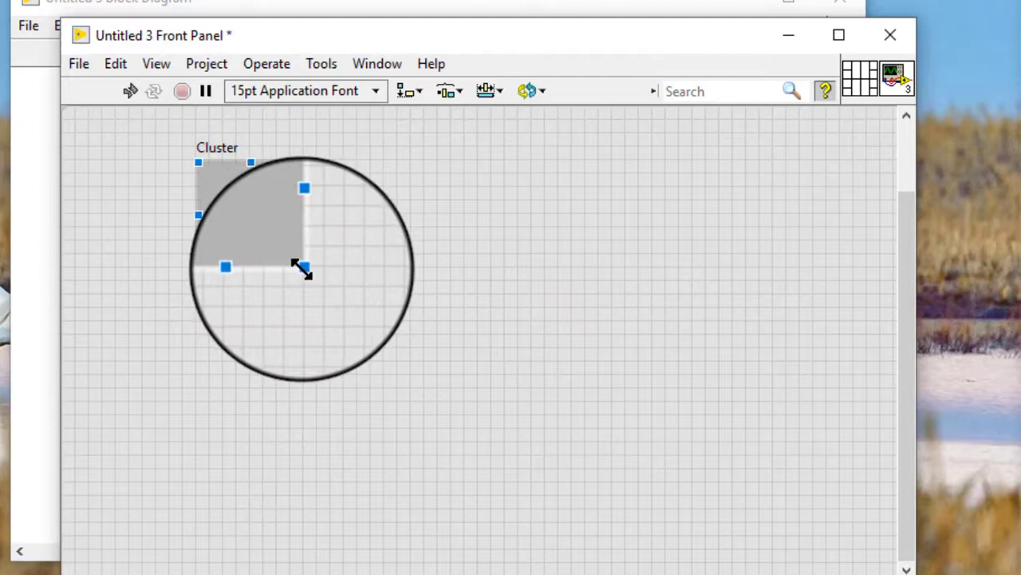
left_click_drag(303, 268, 365, 396)
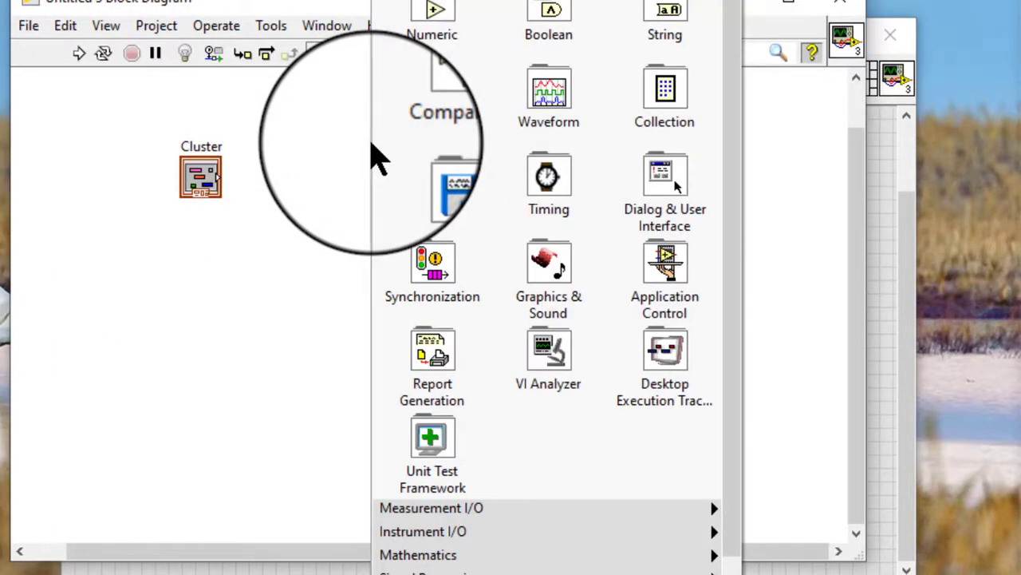
Build a cluster constant on the block diagram with Numeric and Boolean constants inside it.
left_click(664, 128)
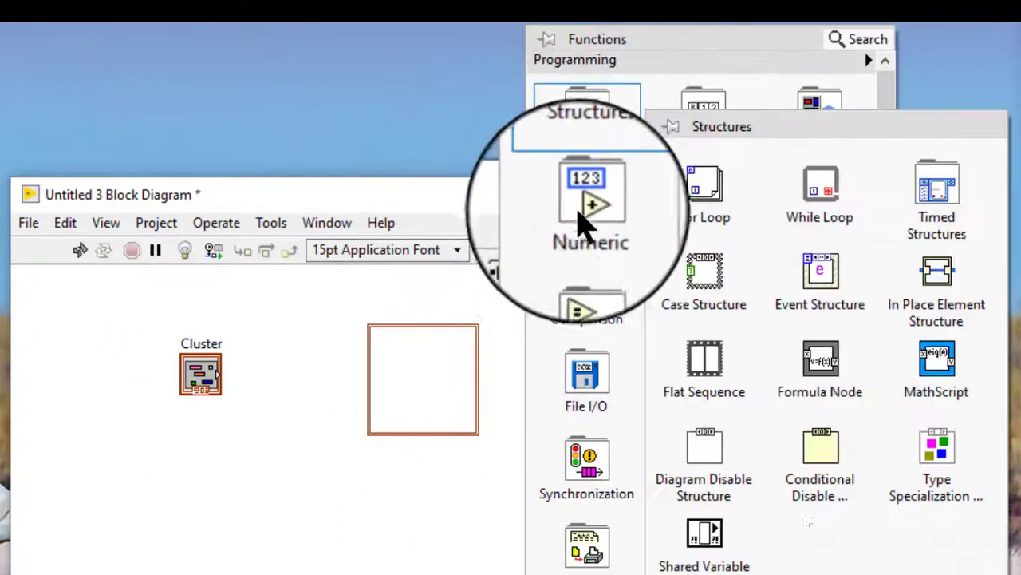
left_click(587, 199)
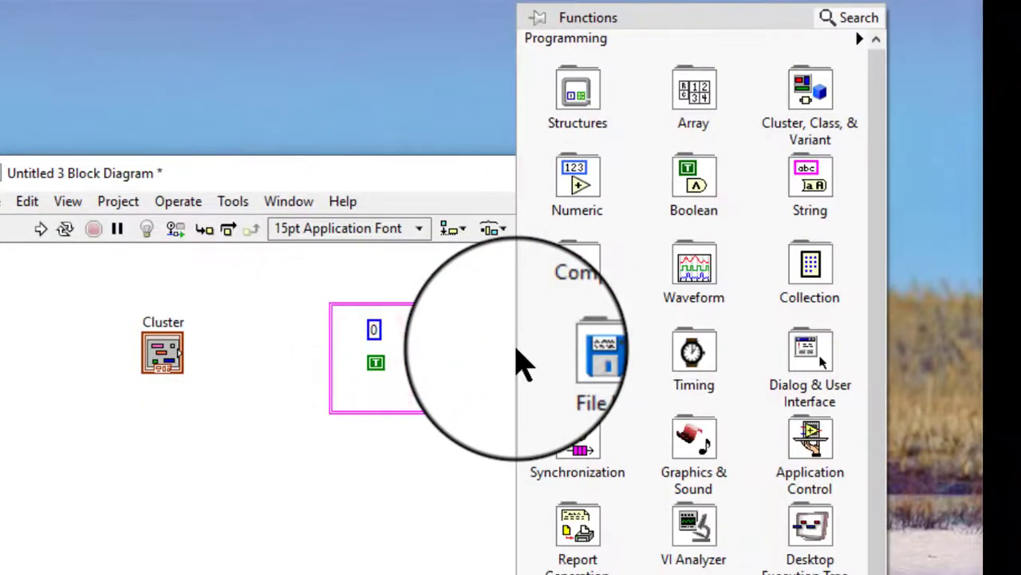
left_click(811, 185)
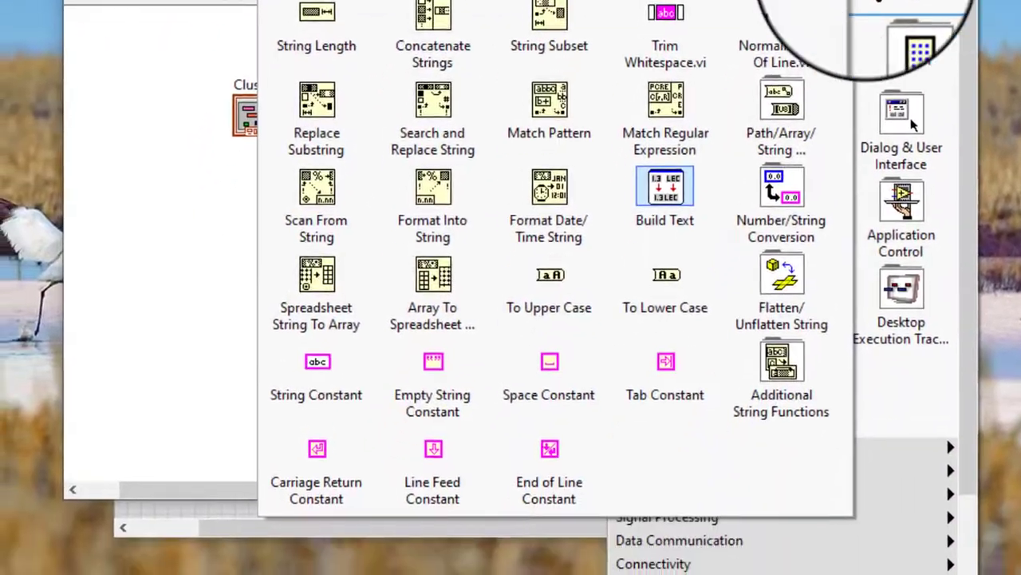